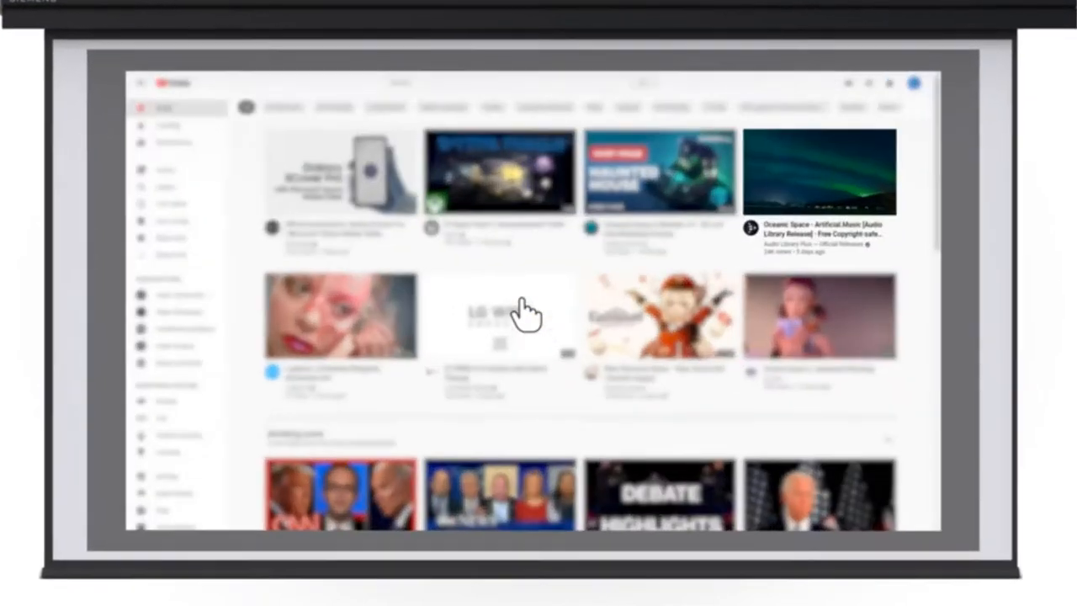
click(819, 172)
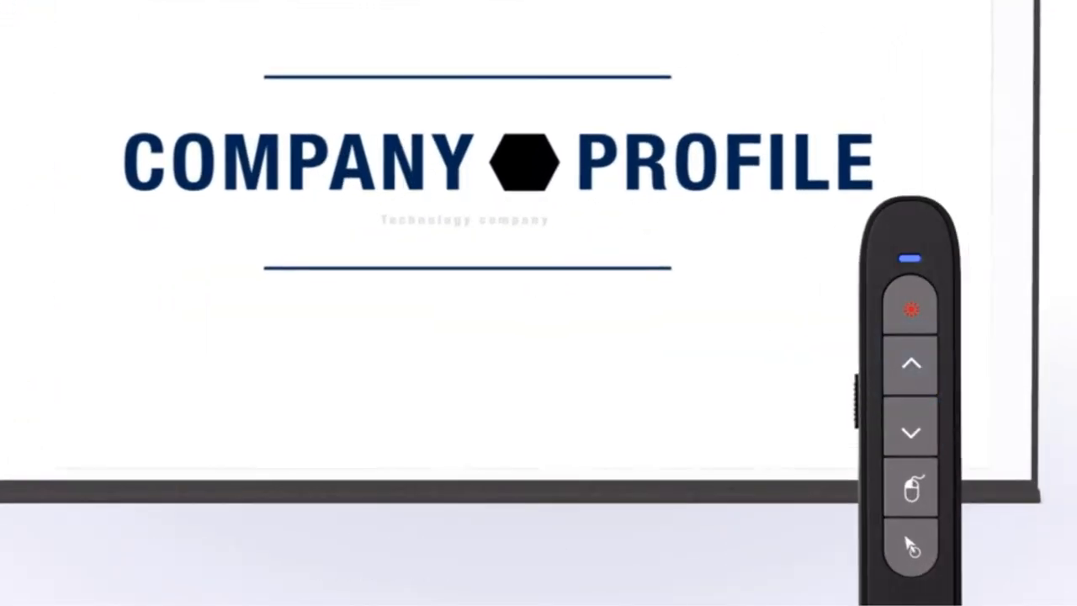
click(911, 432)
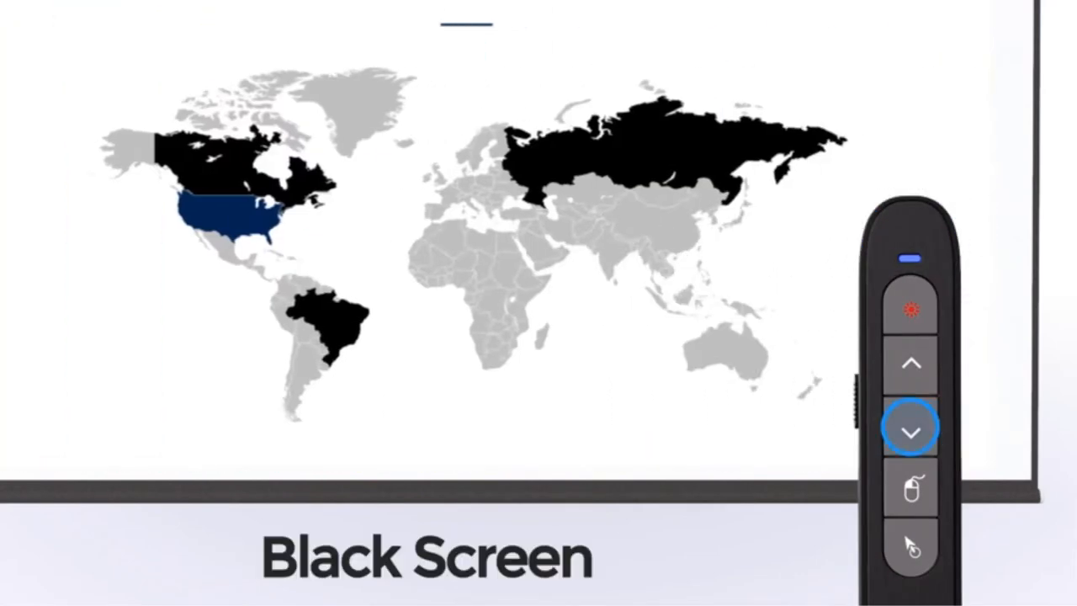